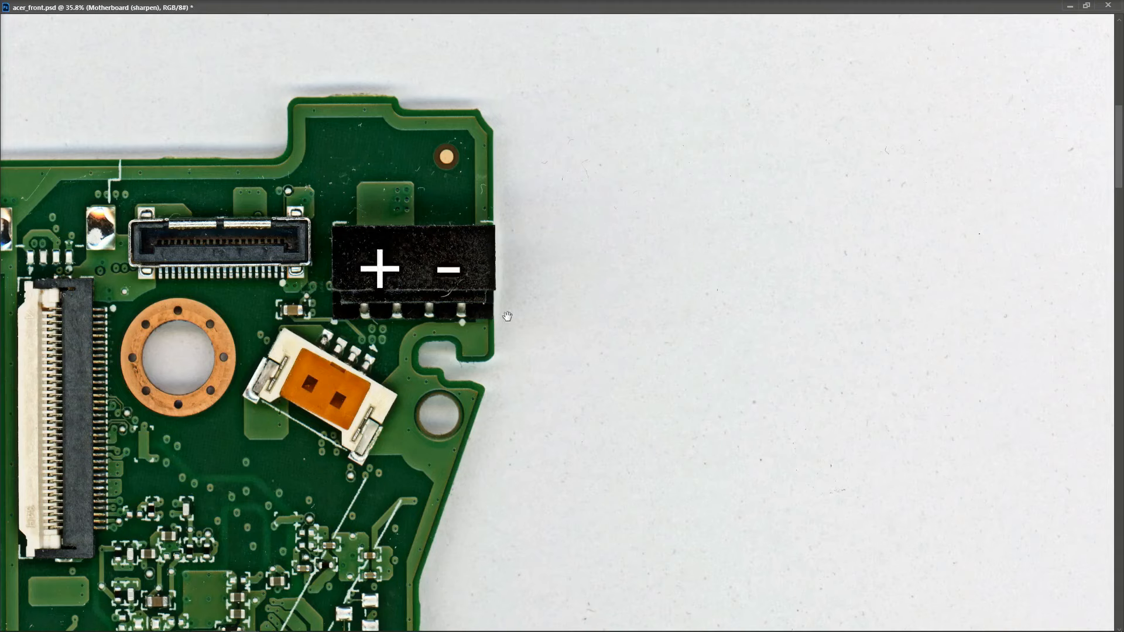
pyautogui.moveTo(386, 331)
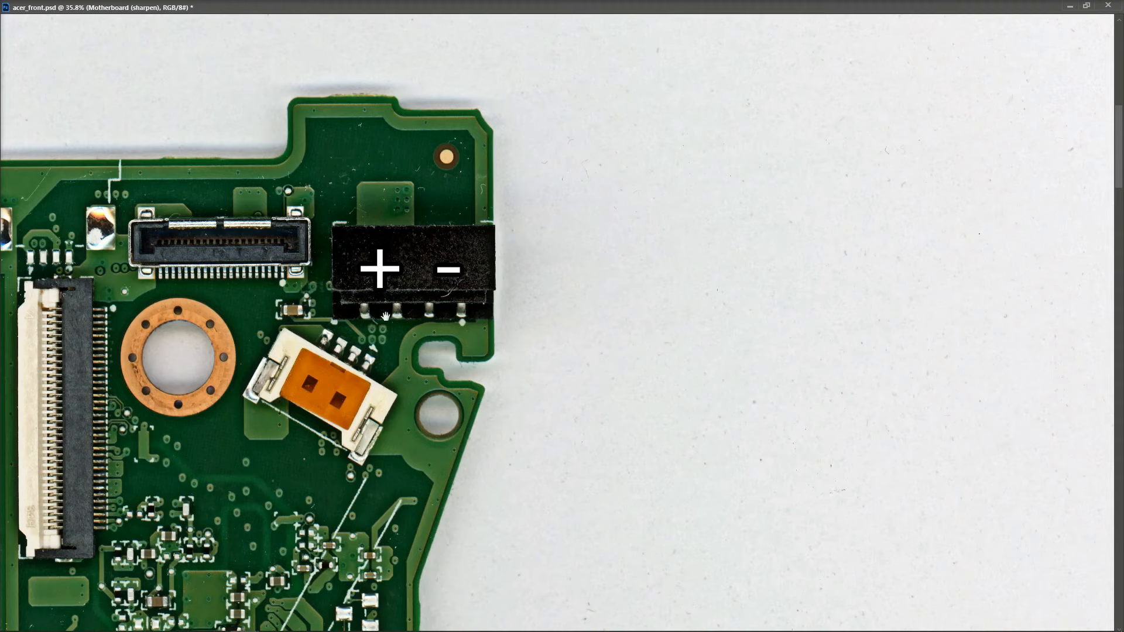
pyautogui.moveTo(473, 305)
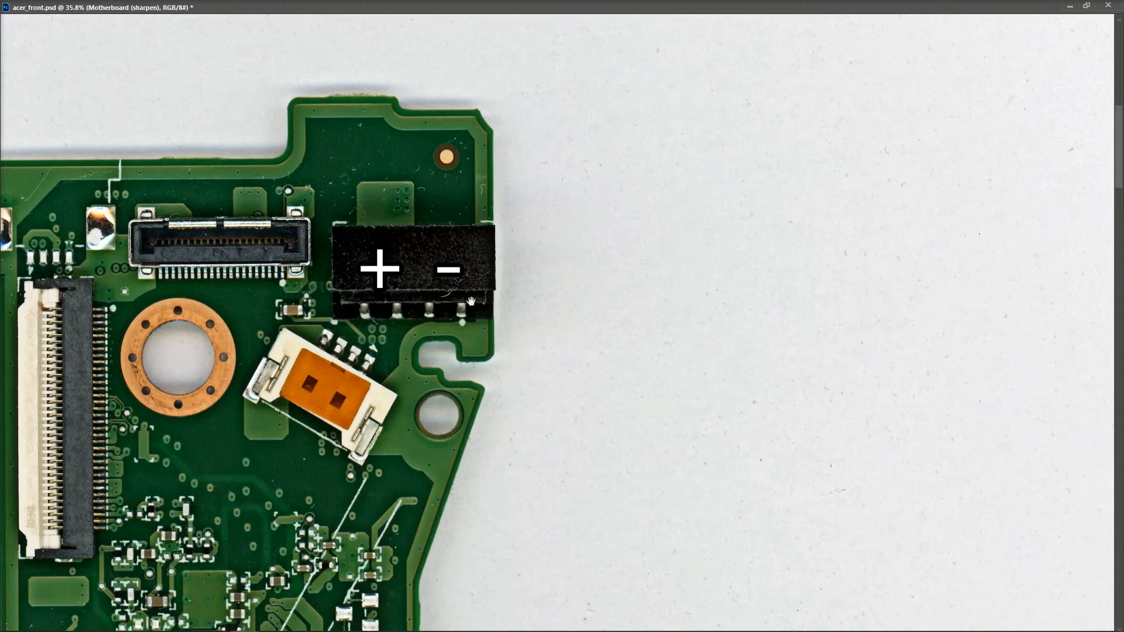
pyautogui.moveTo(401, 322)
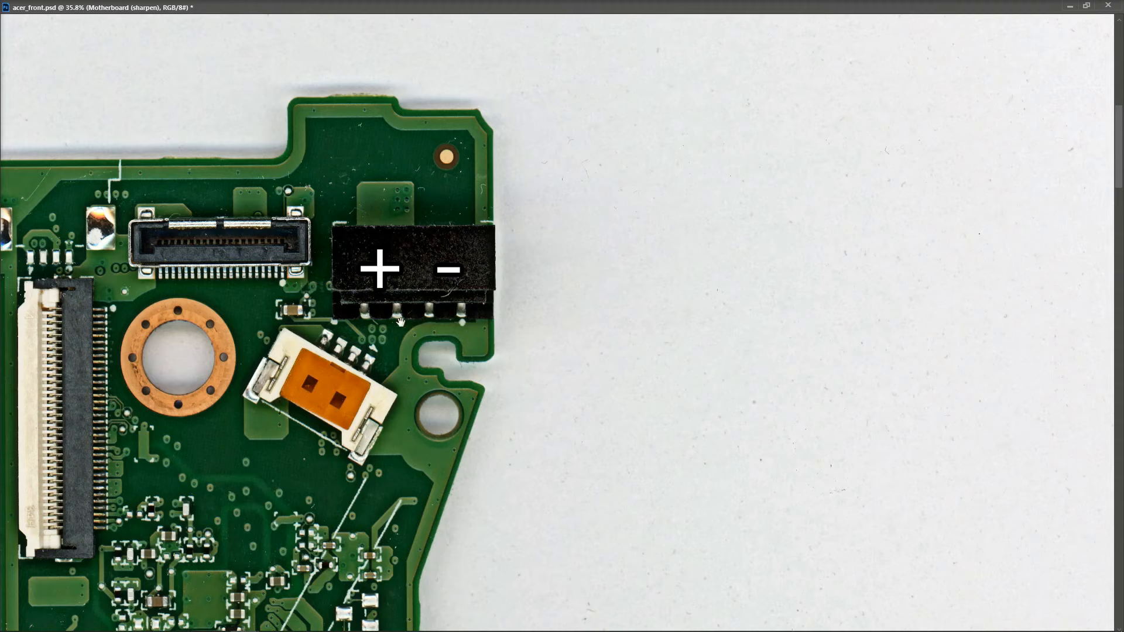
pyautogui.moveTo(496, 312)
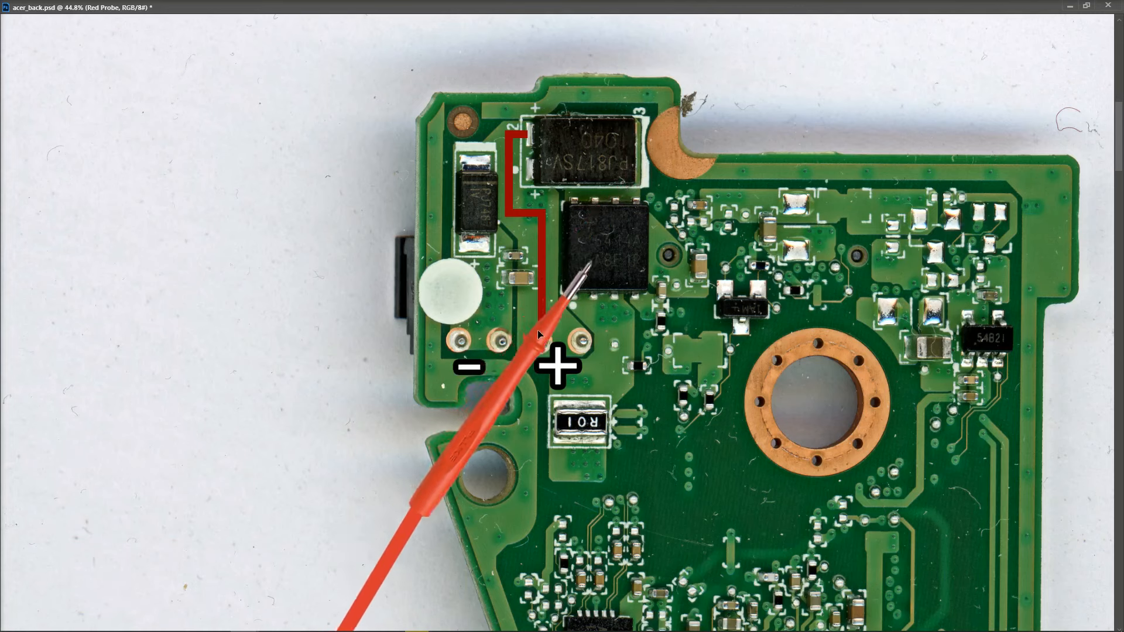
# Drag the red probe lower on the back-of-board image, past resistor R01
pyautogui.moveTo(559, 294); pyautogui.dragTo(603, 351)
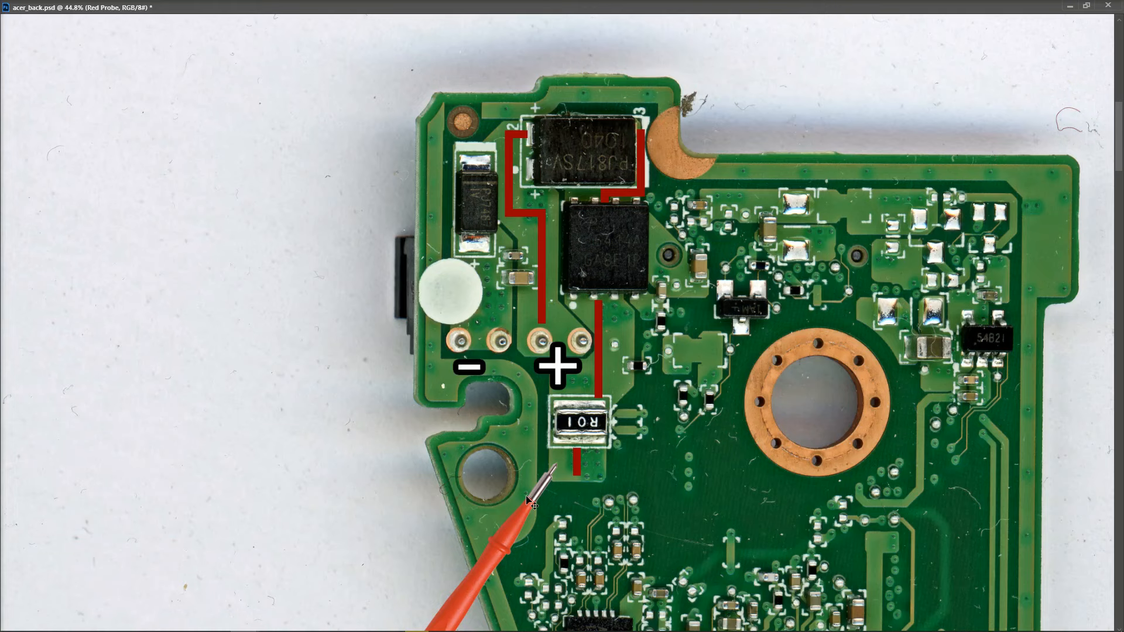
pyautogui.moveTo(725, 390)
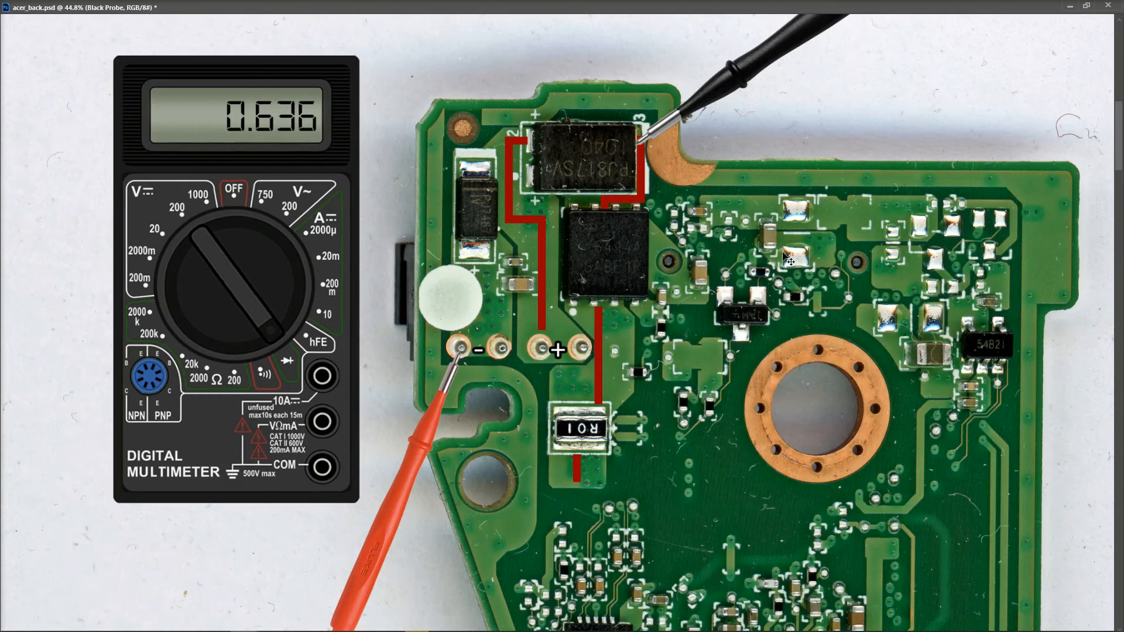
pyautogui.moveTo(605, 200)
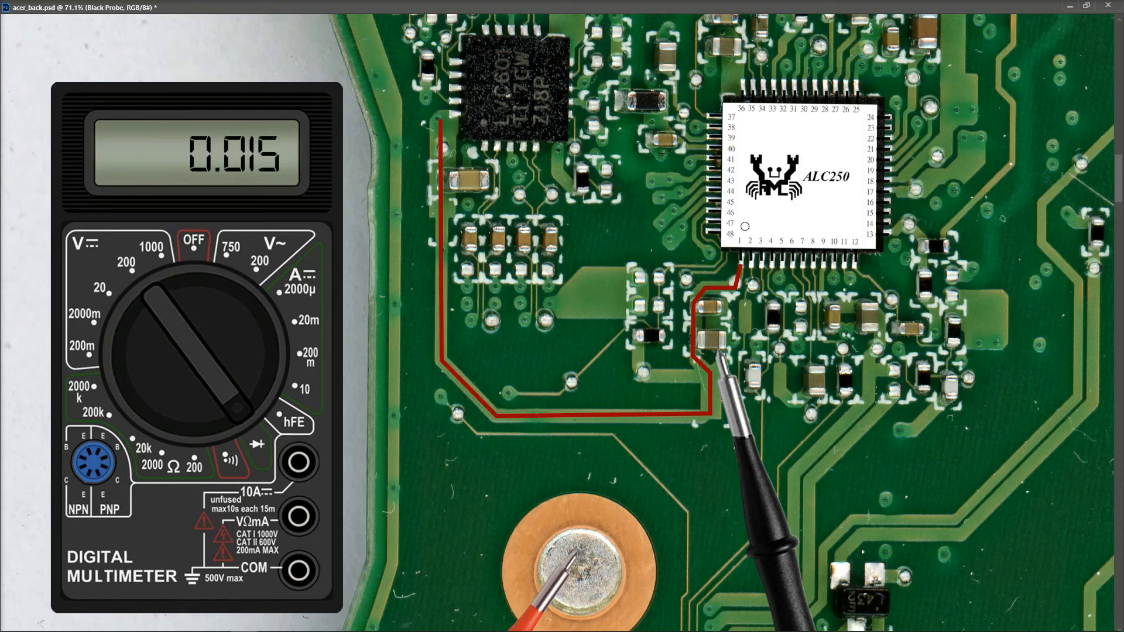
# Label the ALC250 chip with the text 'PIN 1 DVDD1 3.3V'
pyautogui.write('PIN 1 DVDD1 3.3V')
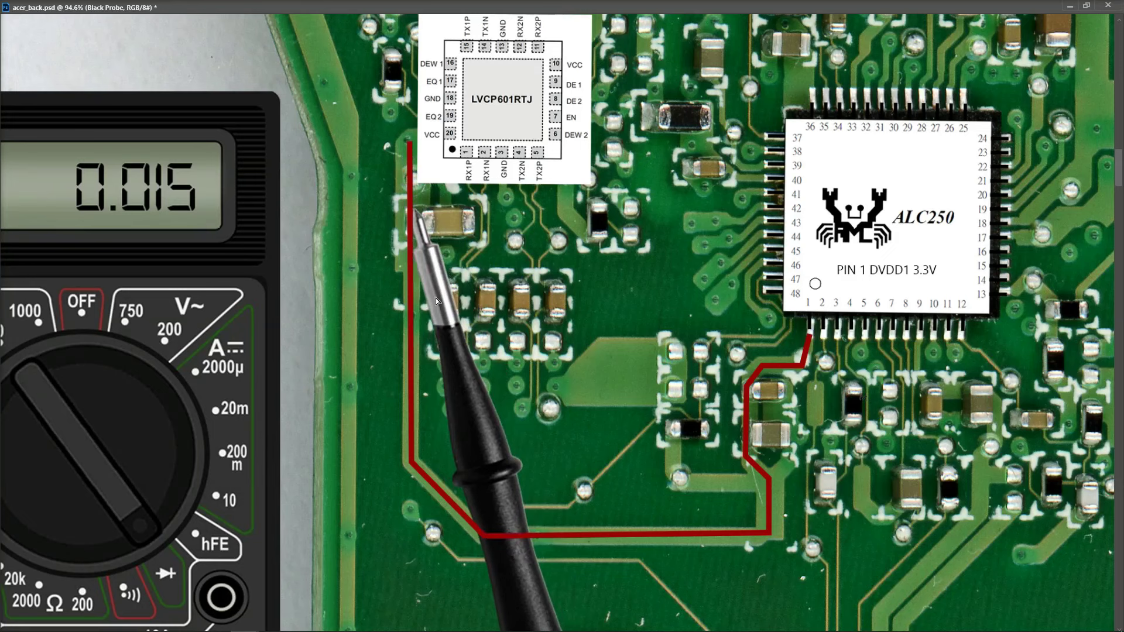
pyautogui.moveTo(486, 145)
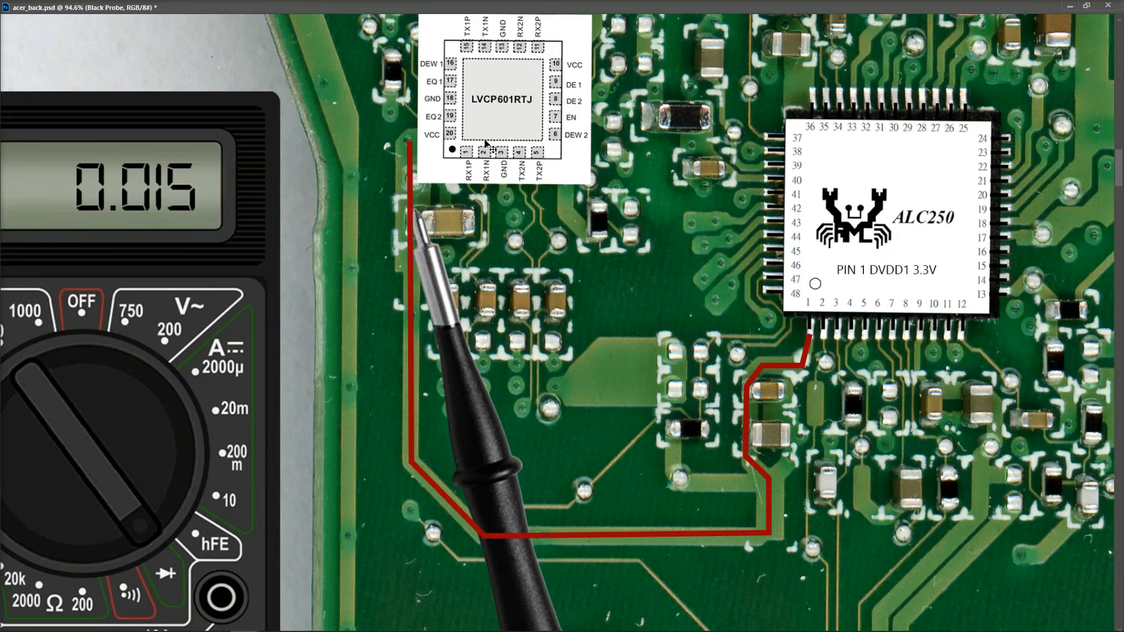
pyautogui.moveTo(506, 282)
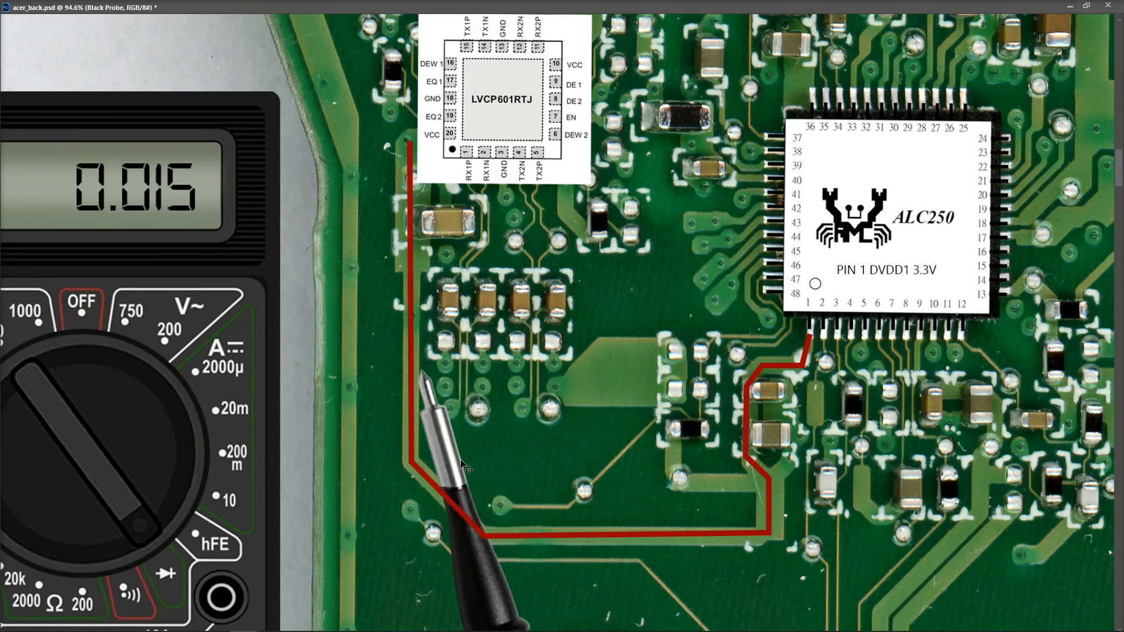
pyautogui.moveTo(463, 468)
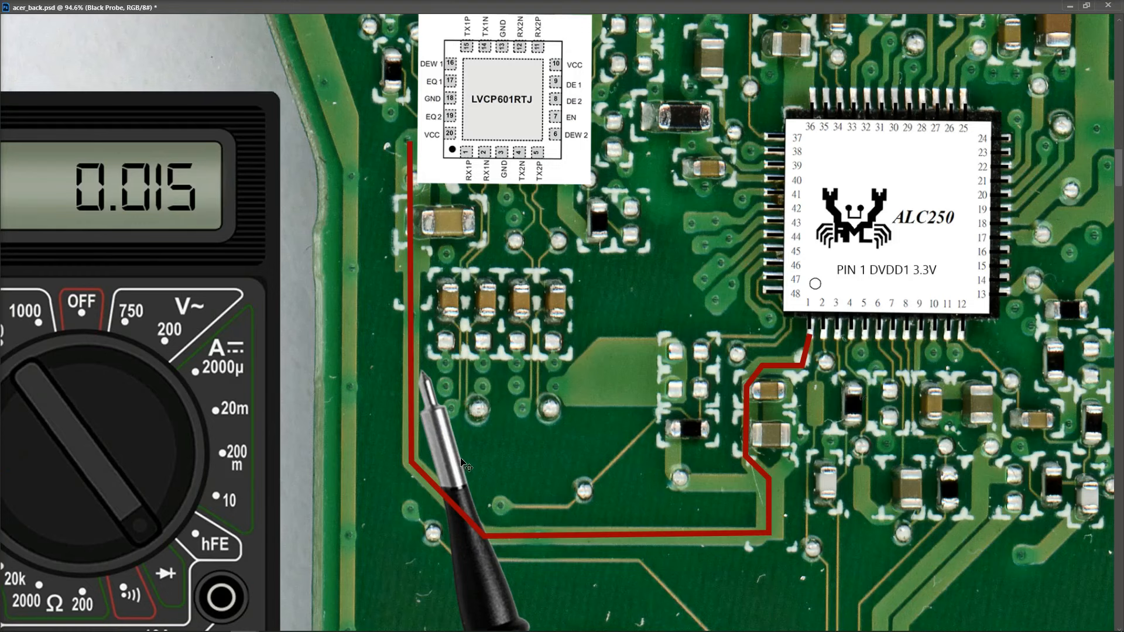
pyautogui.moveTo(462, 479)
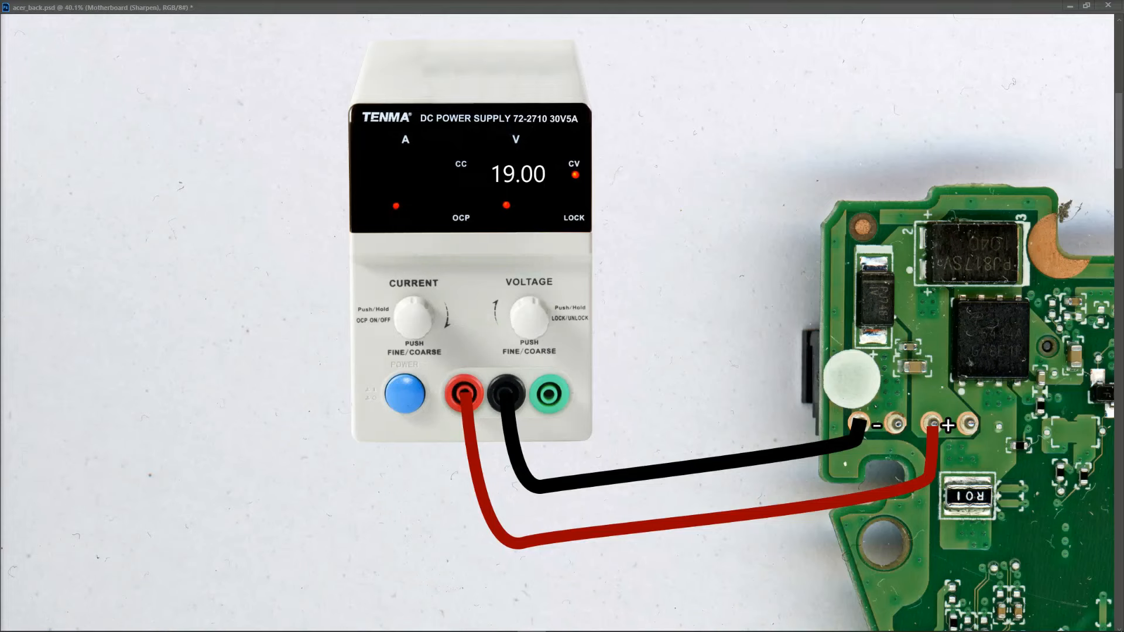
pyautogui.moveTo(1071, 222)
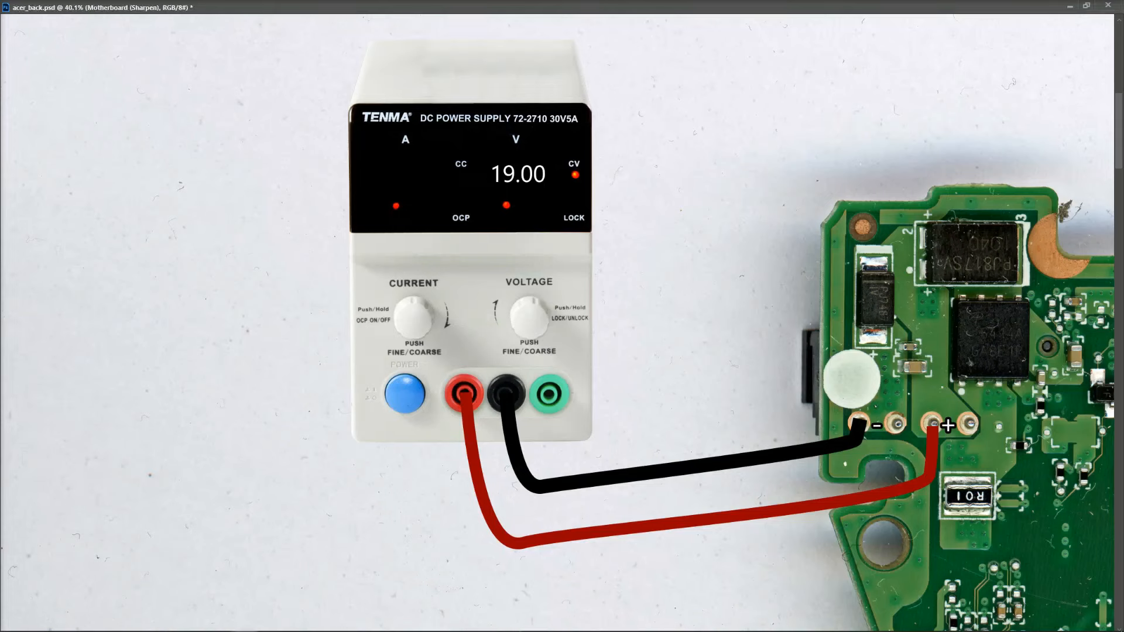
pyautogui.click(403, 404)
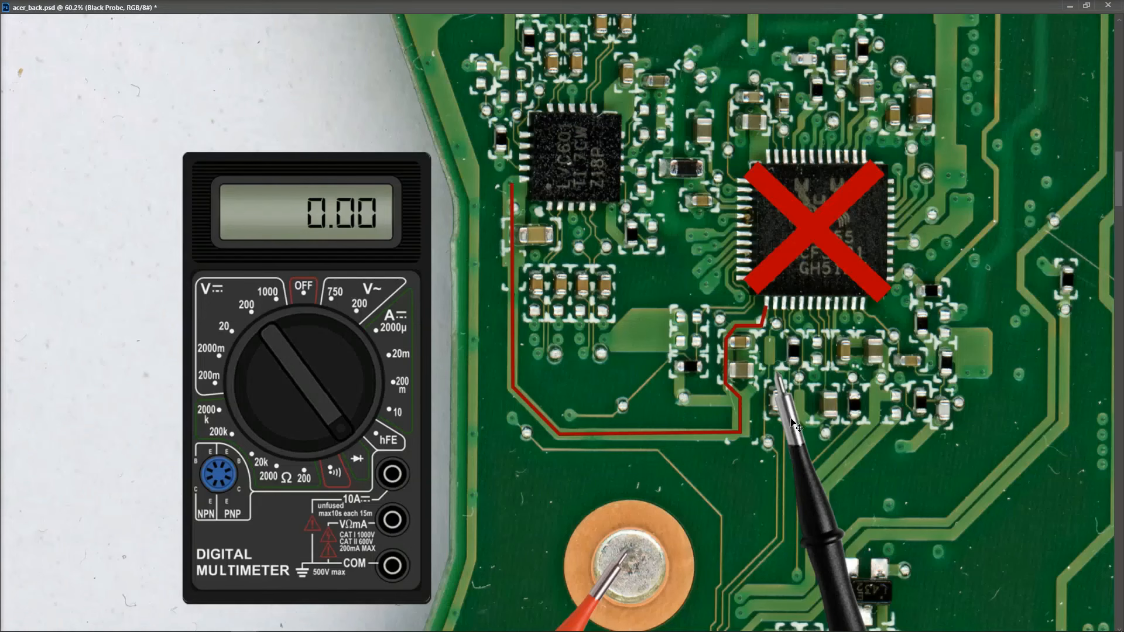
pyautogui.moveTo(792, 424)
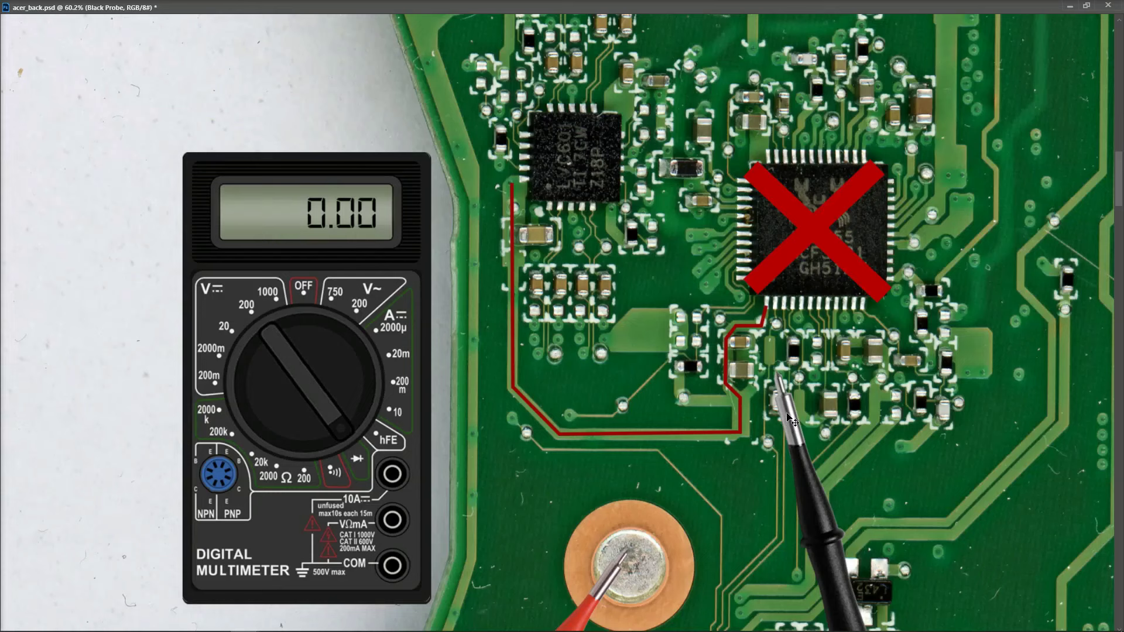